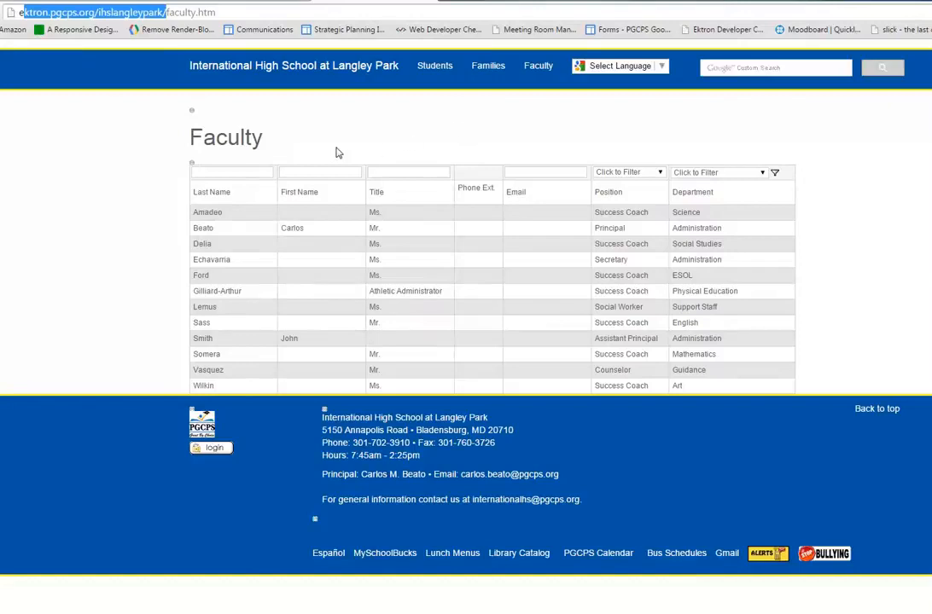
mouse_move(147, 245)
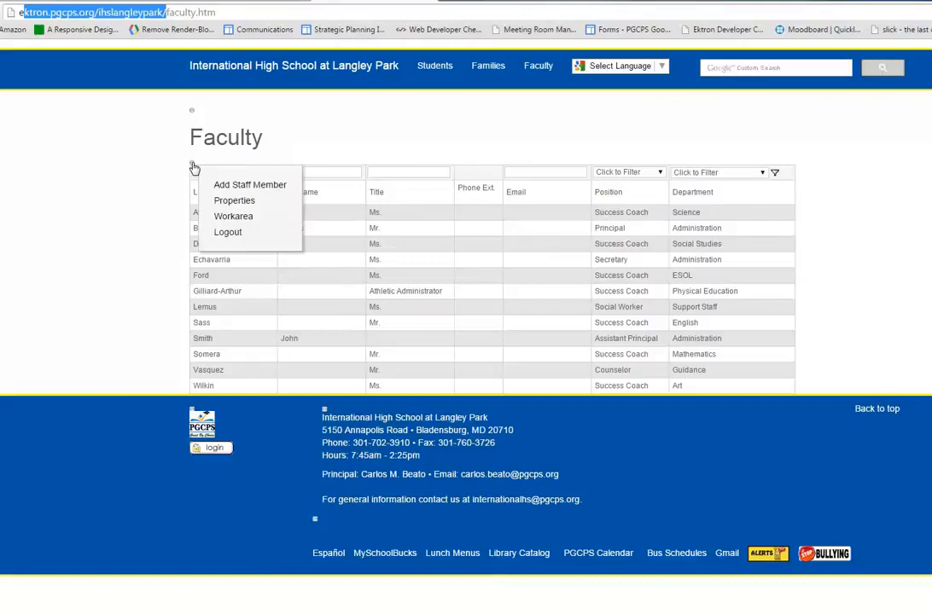
Step: Toggle the editor menu above the Faculty table showing Add Staff Member, Properties, Workarea, Logout
click(191, 165)
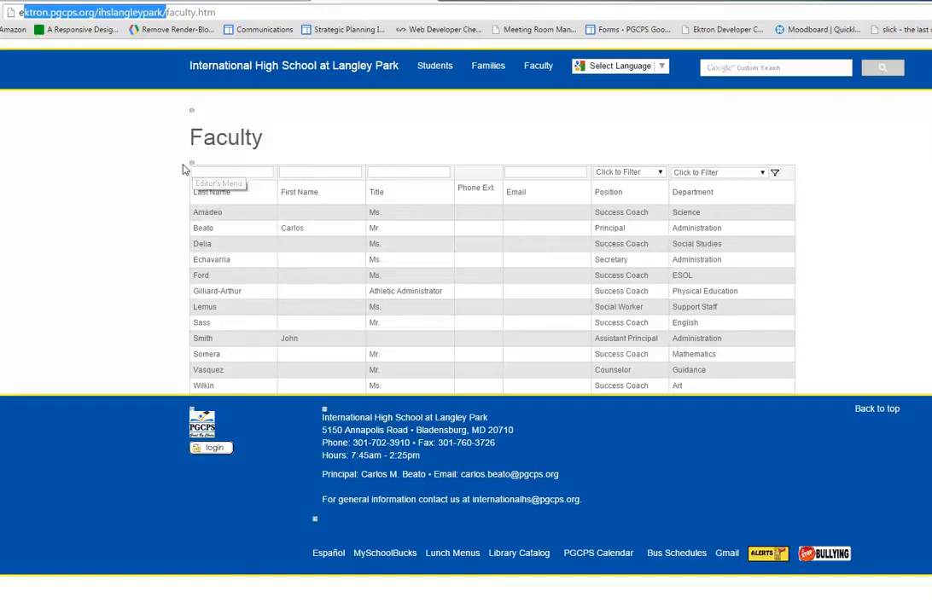
mouse_move(191, 167)
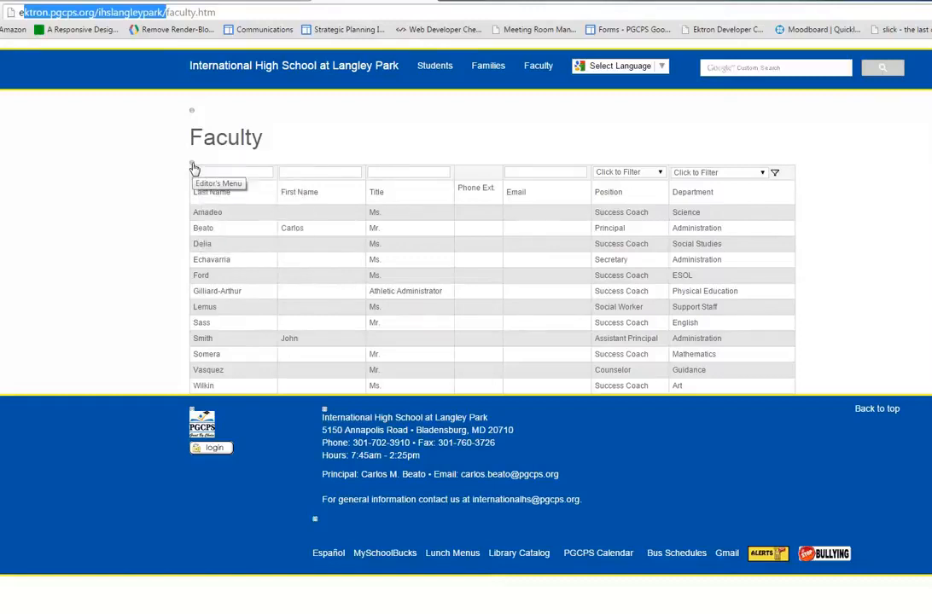
mouse_move(158, 174)
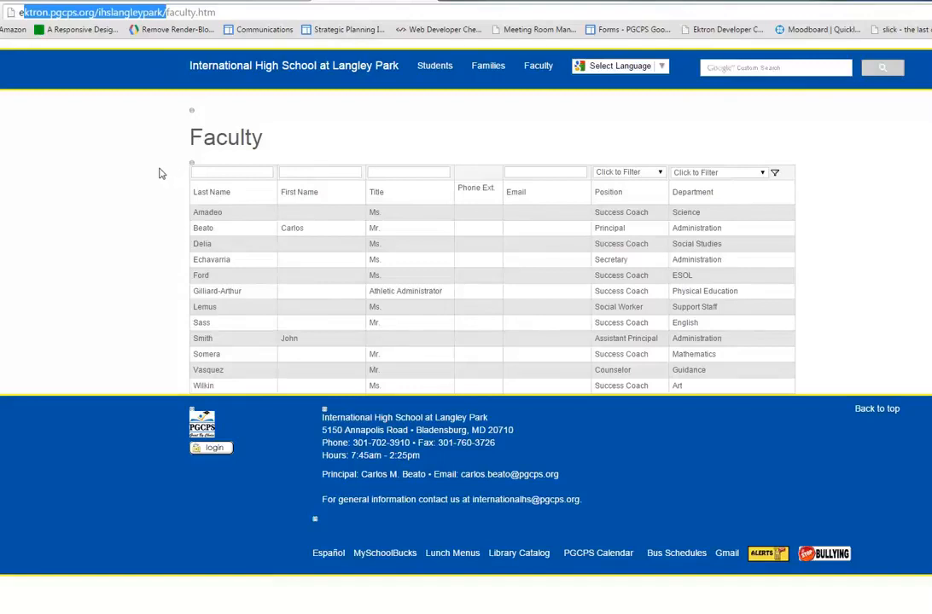
mouse_move(163, 170)
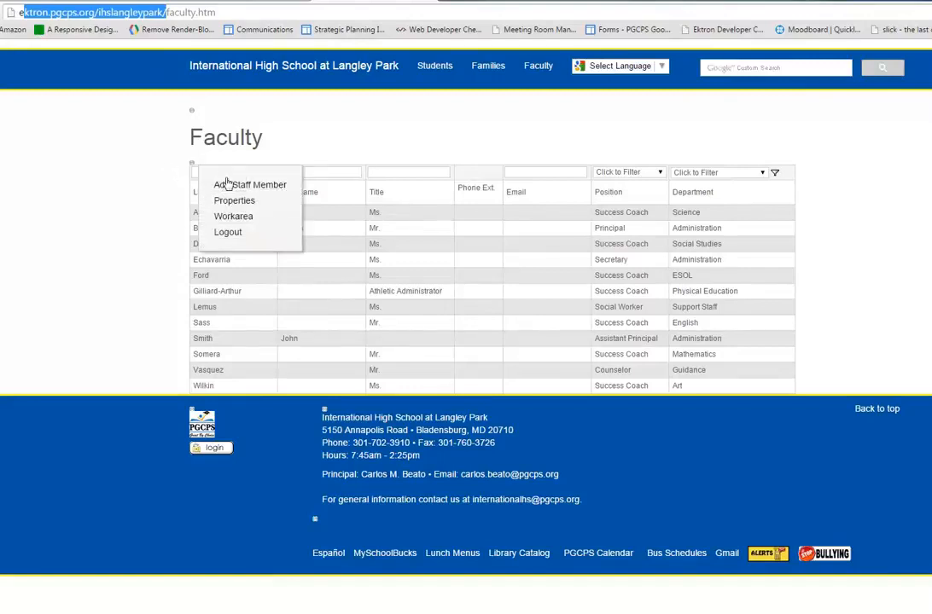
Step: Start a new staff member titled 'Smith, John' with last name Smith
click(249, 184)
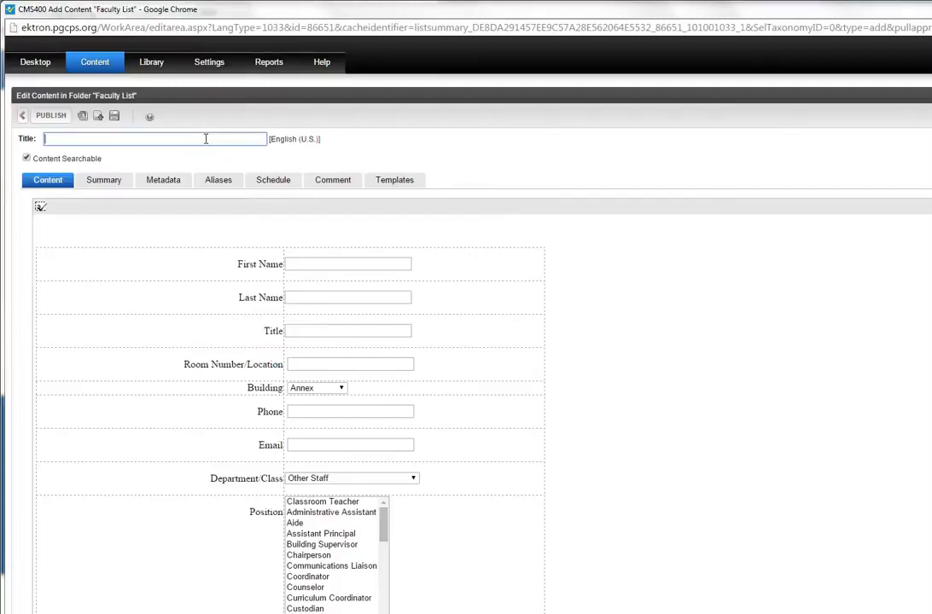
text(Smith, JOhn)
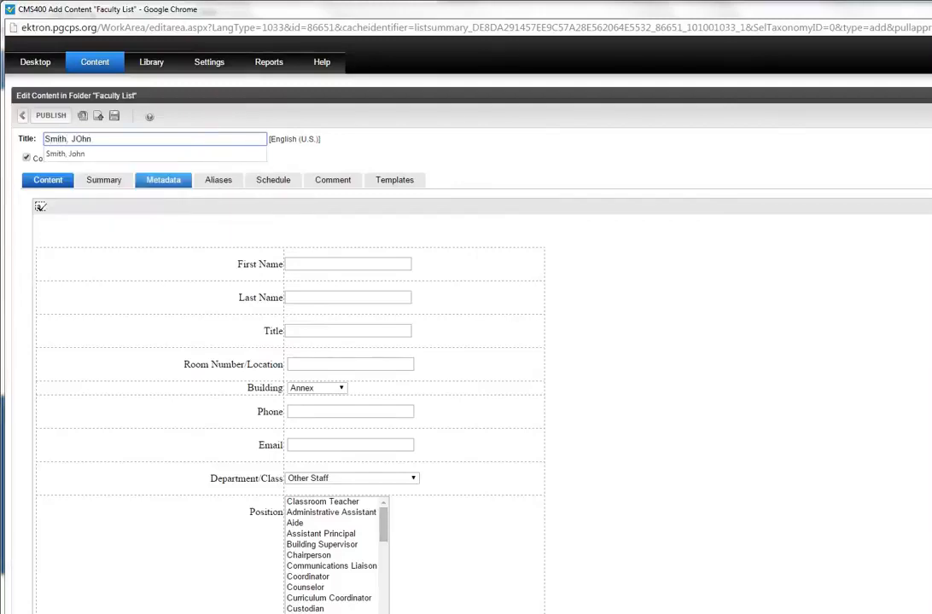
text(Smith, John)
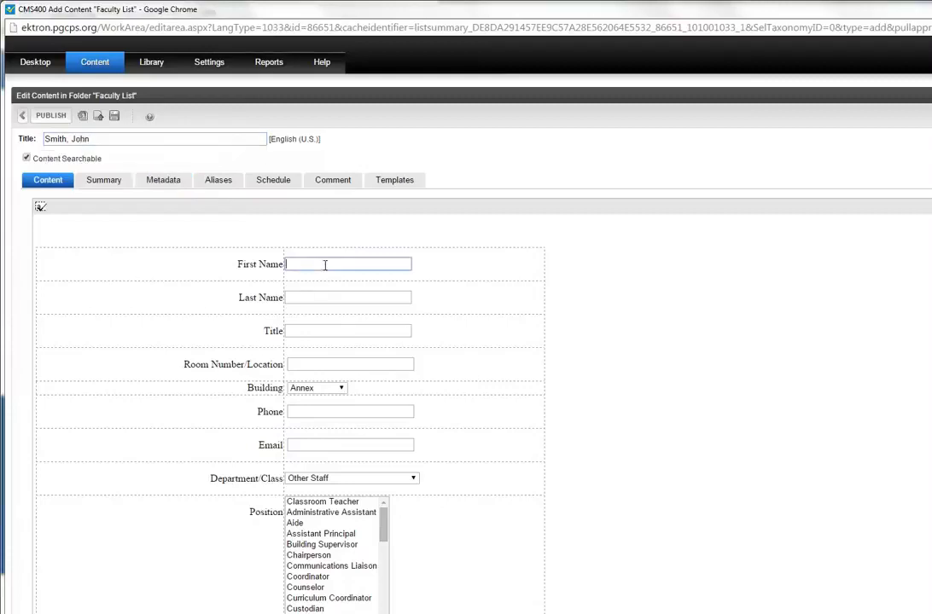
text(Smith)
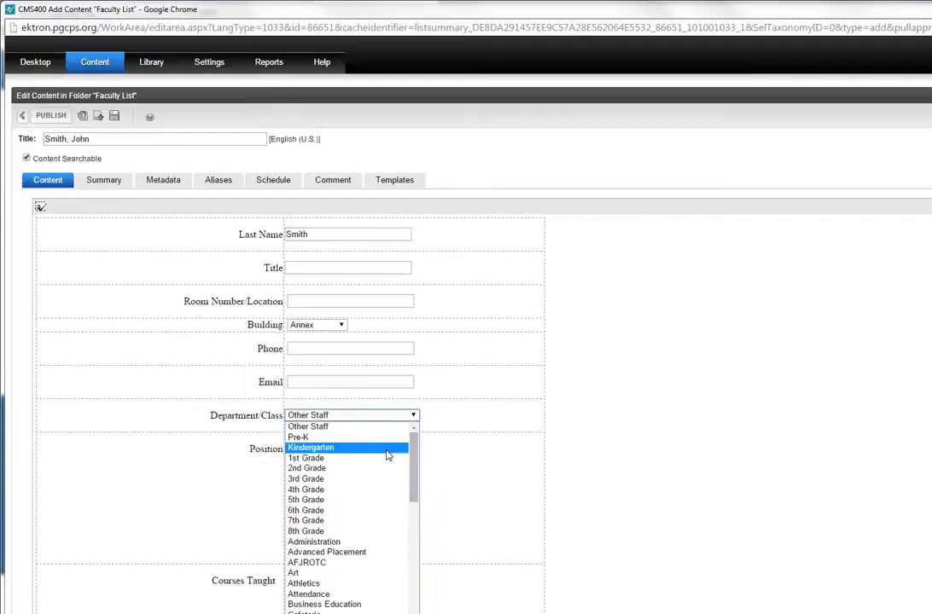
Step: Set Department Class to Kindergarten with Classroom Teacher position and publish the entry
click(311, 447)
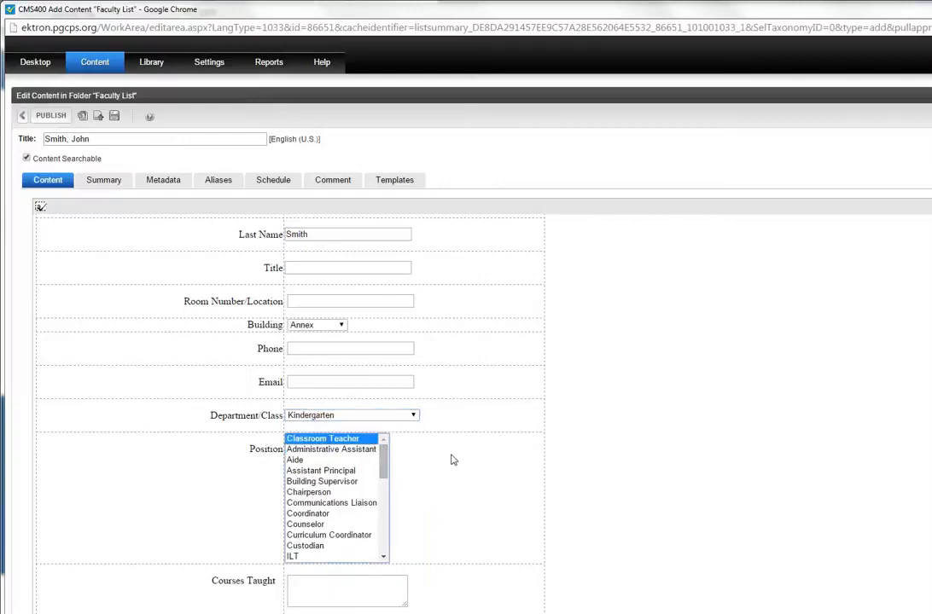
scroll(down, 3)
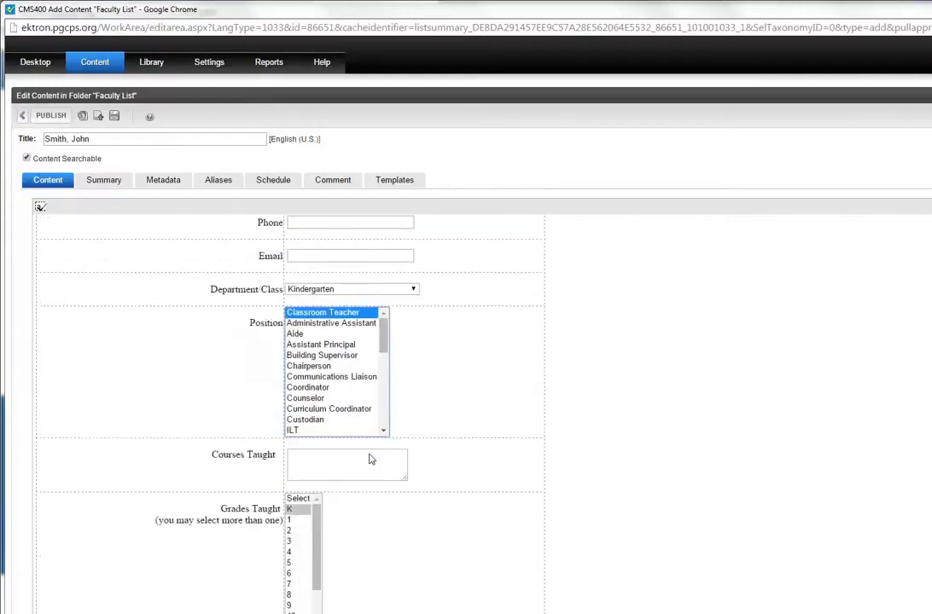
scroll(down, 3)
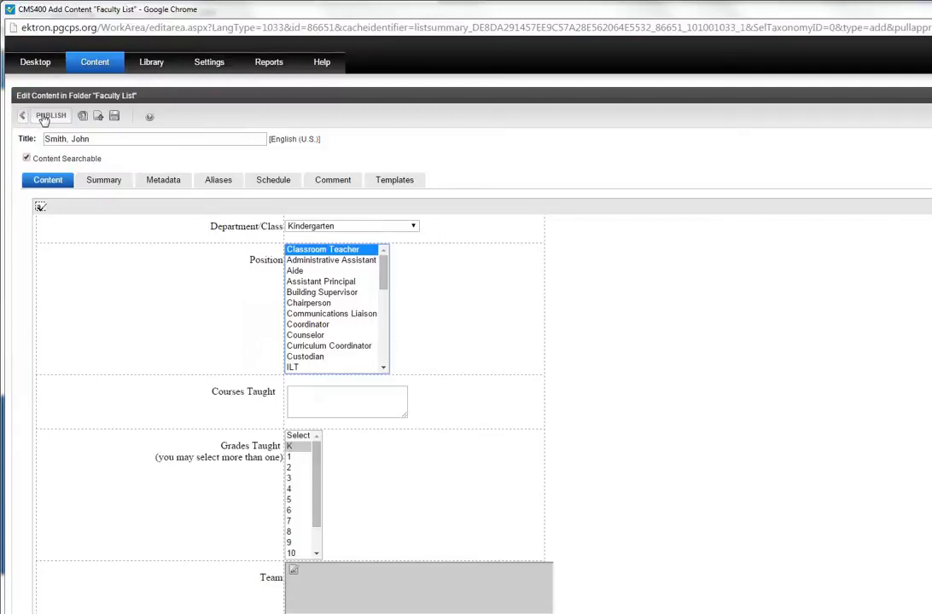
click(51, 116)
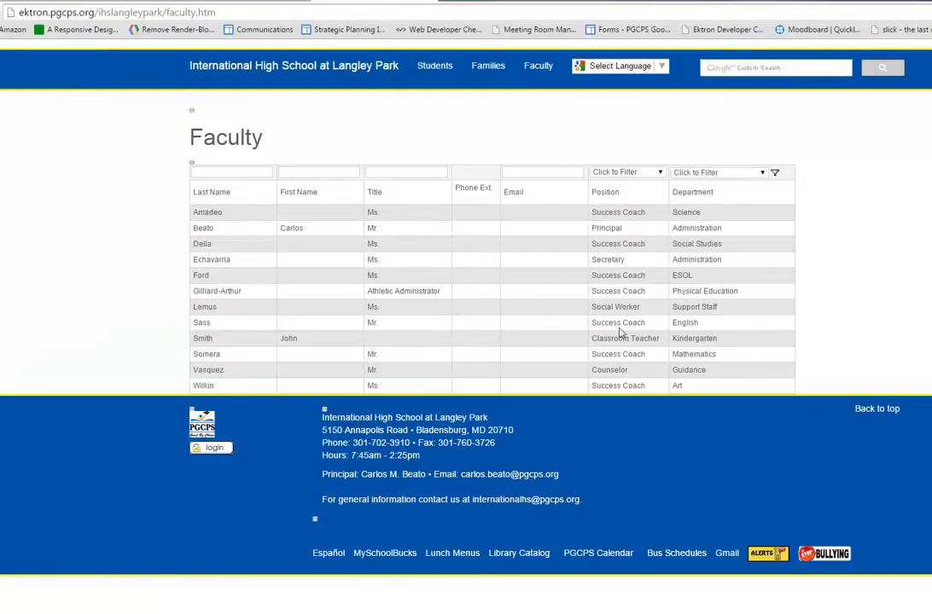
mouse_move(62, 191)
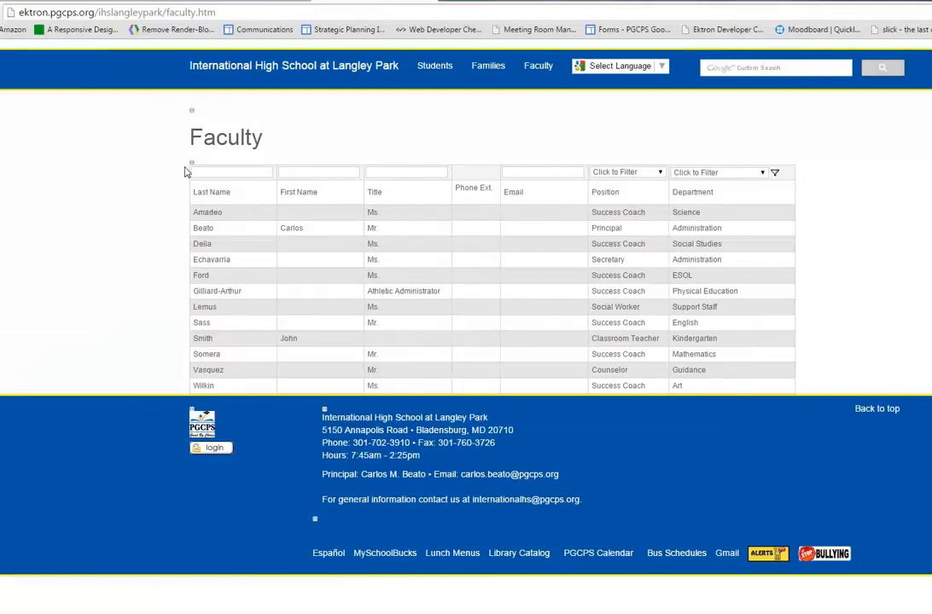
Step: Reopen the editor menu above the Faculty table now listing John Smith
click(191, 164)
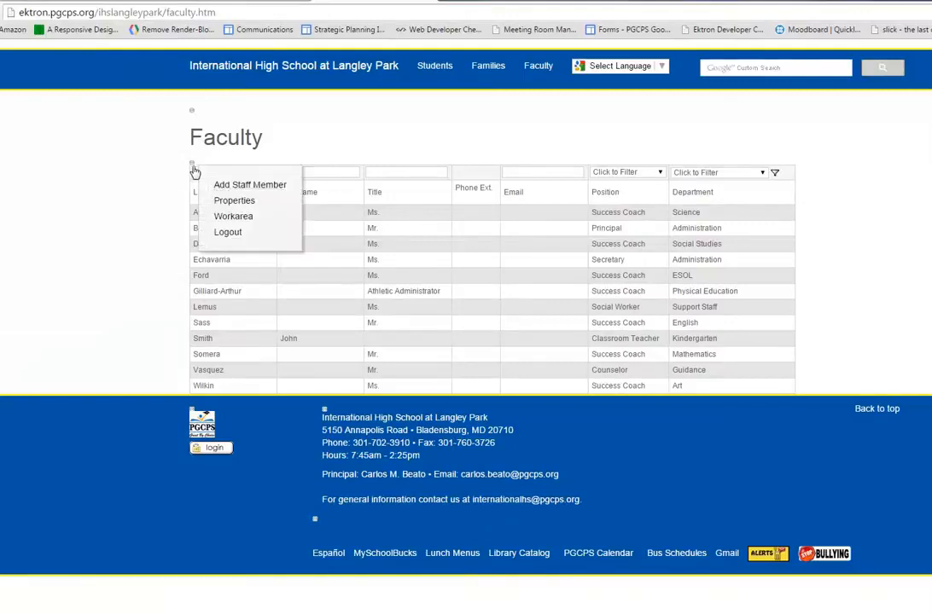
Step: Go to the Faculty List folder in the workarea and open the Wilkin entry for editing
click(232, 215)
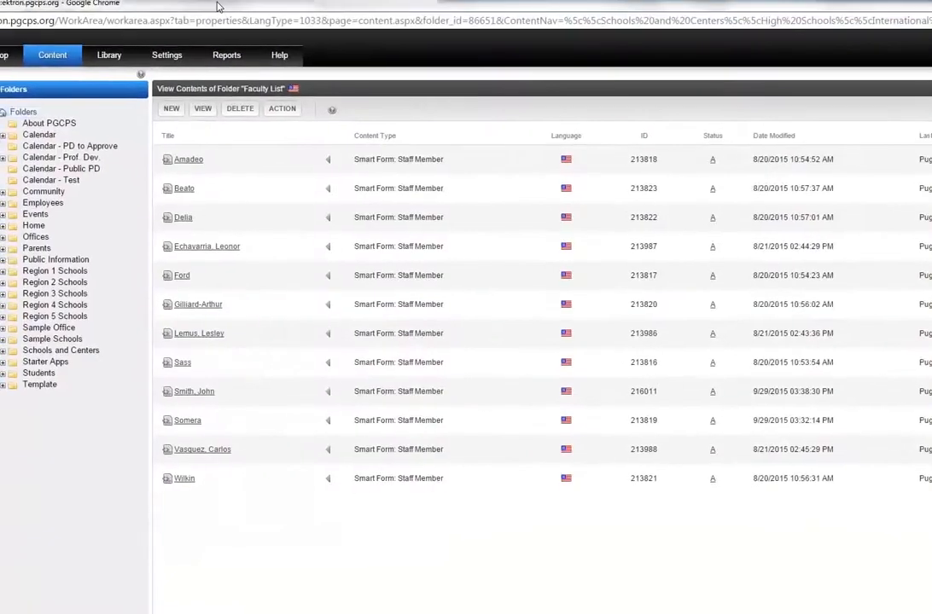
click(238, 109)
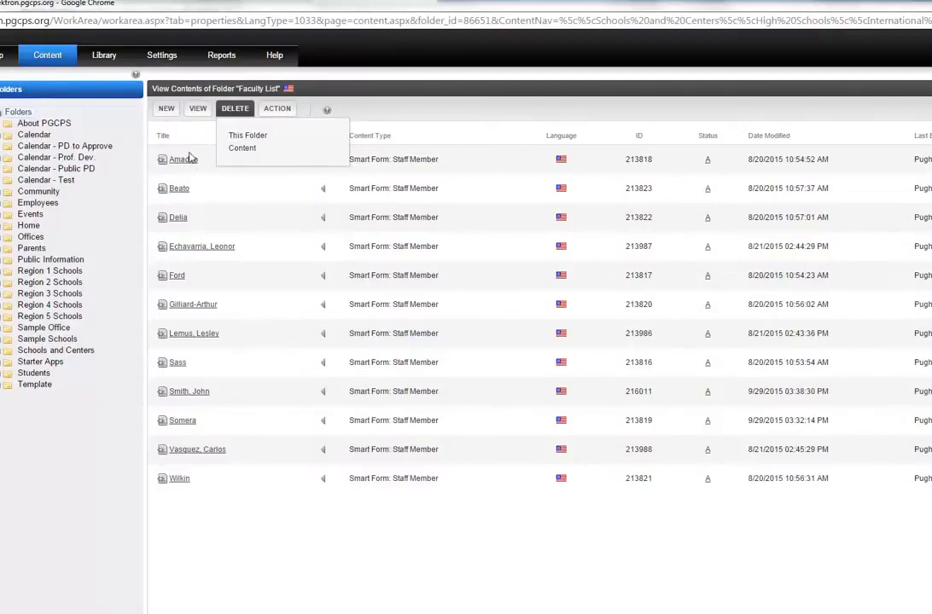
click(167, 109)
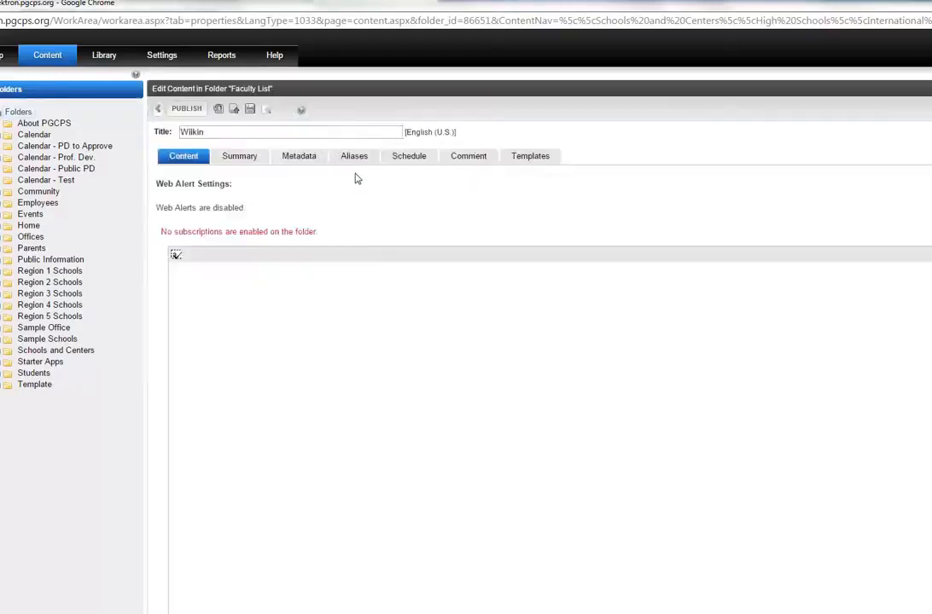
Step: Change Wilkin's position to Success Coach and publish the entry
click(353, 157)
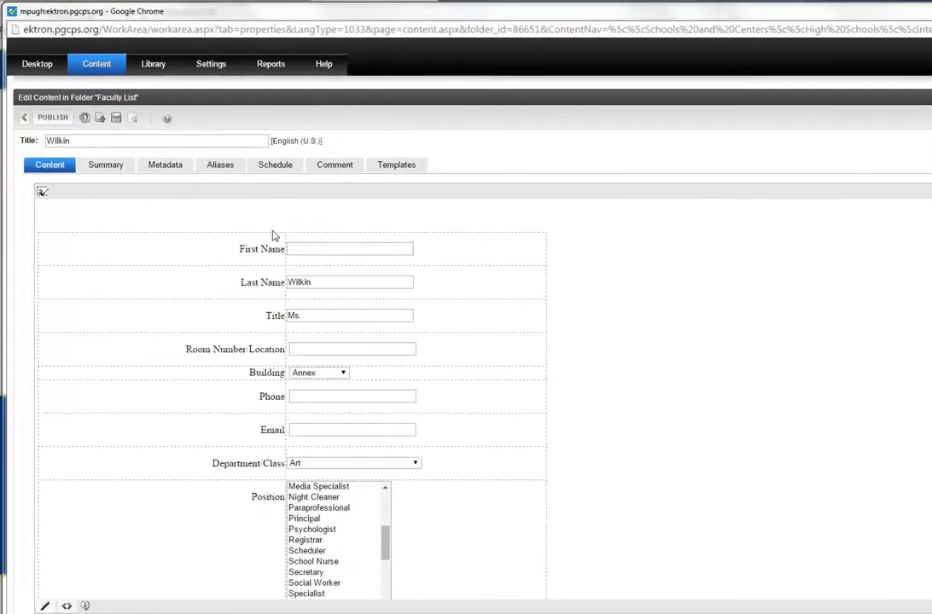
scroll(down, 3)
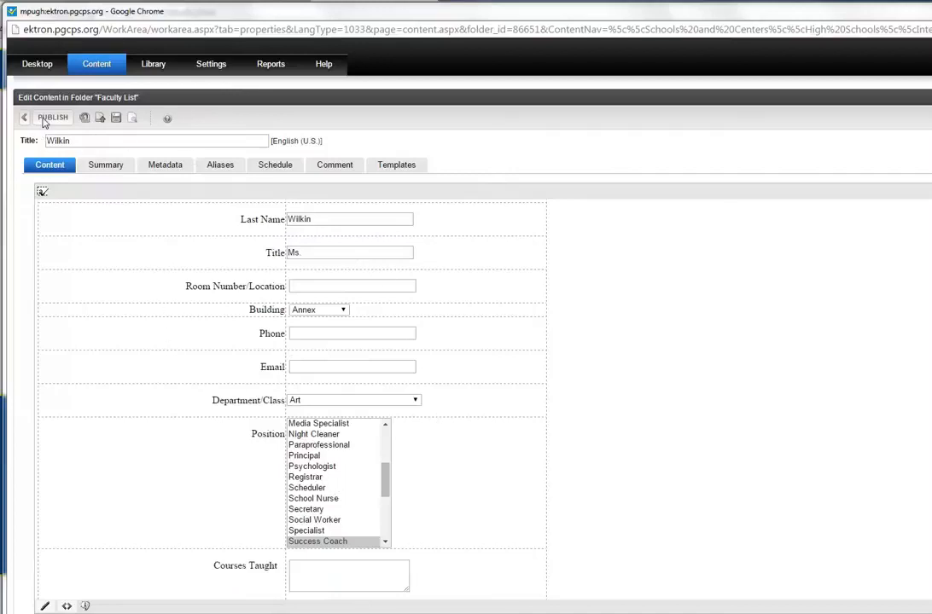
click(24, 118)
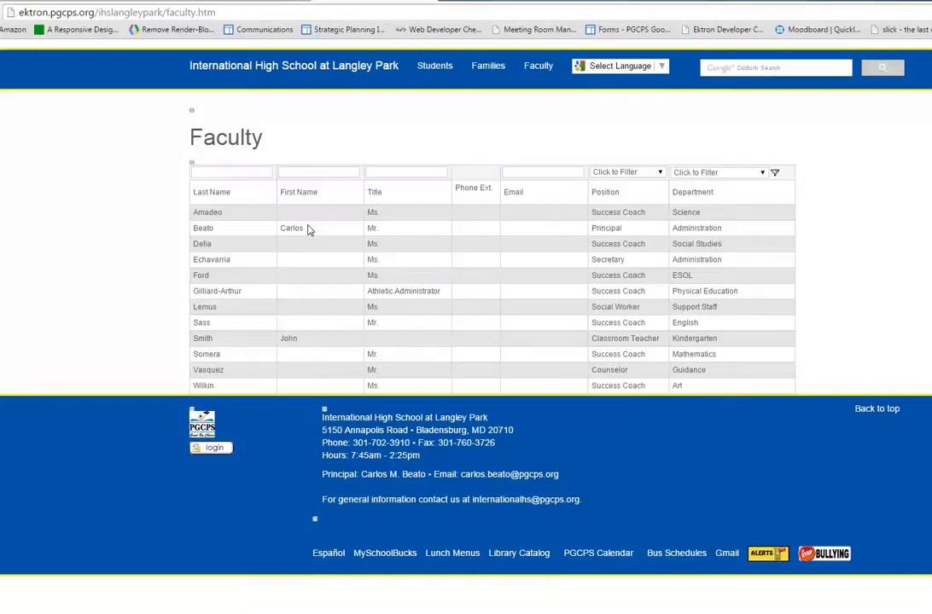
mouse_move(464, 362)
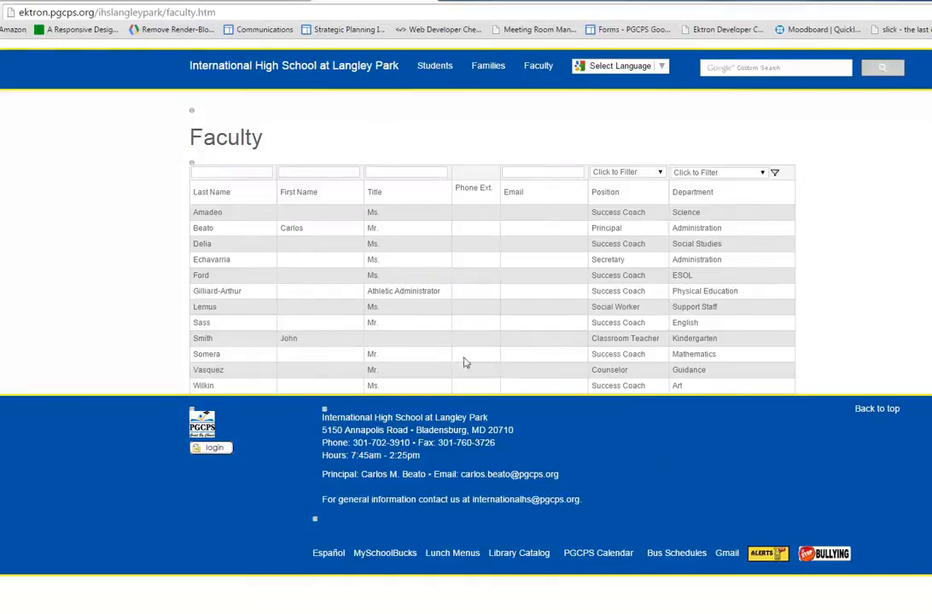
mouse_move(314, 246)
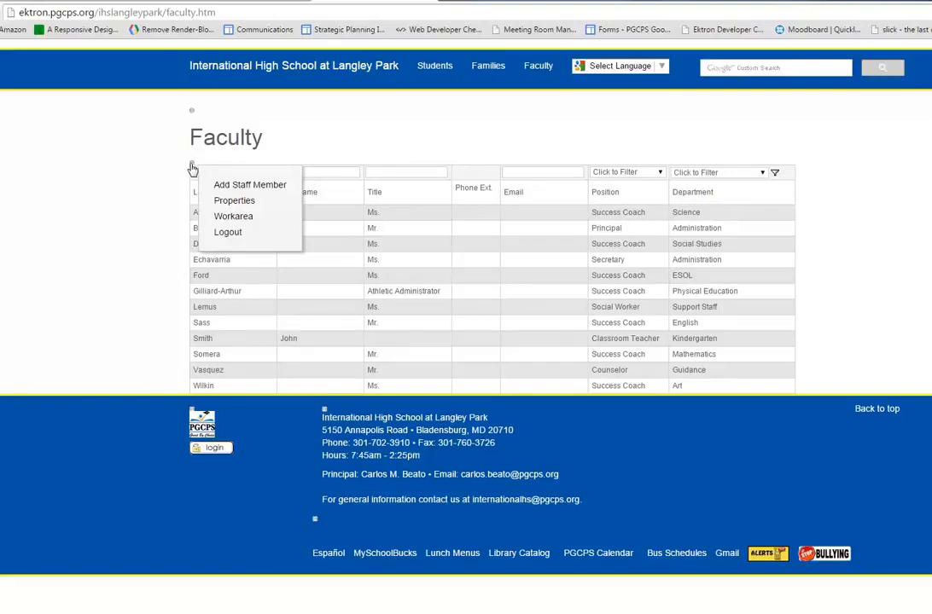
Step: Open Smith, John from the Faculty List folder contents for editing
click(232, 215)
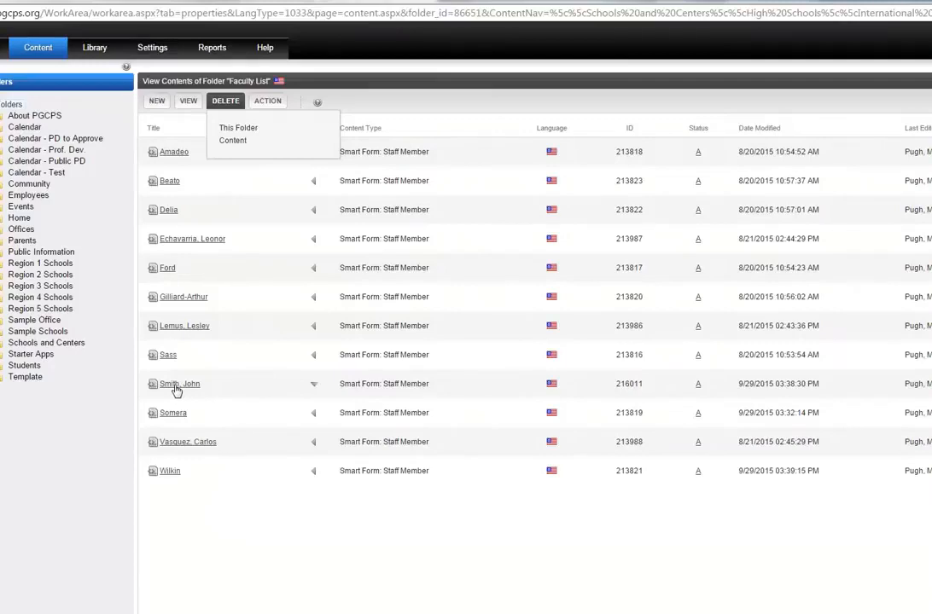
click(179, 382)
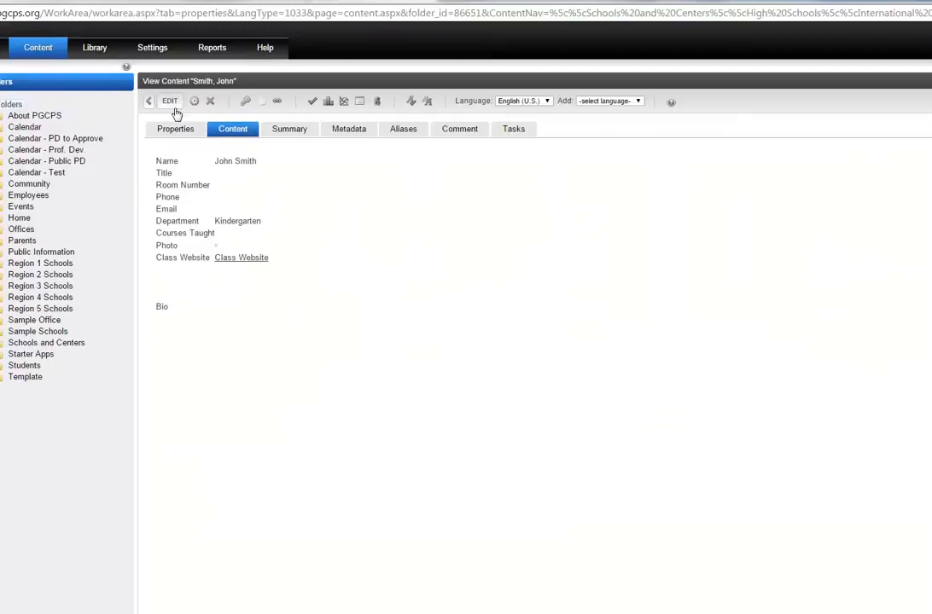
mouse_move(269, 123)
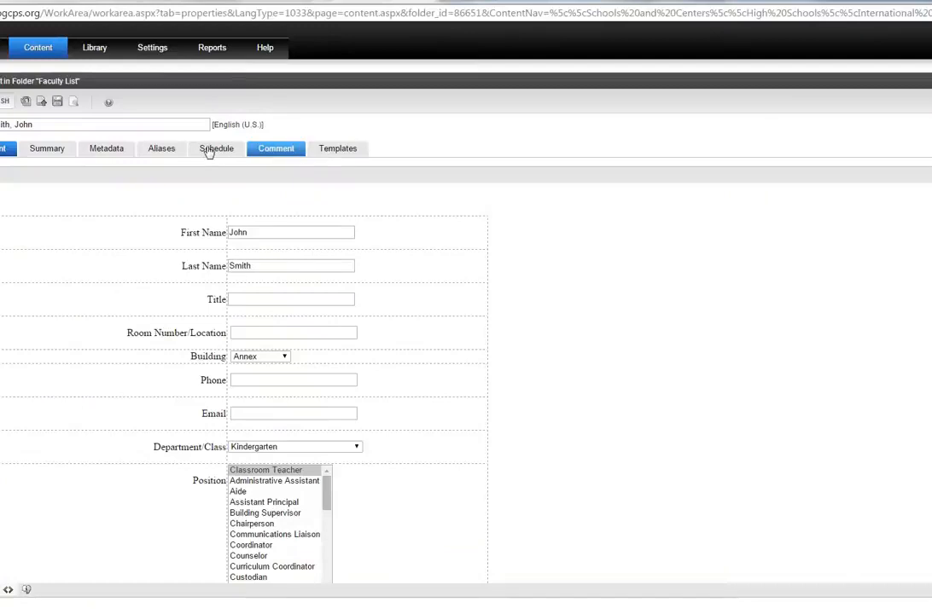
Step: Set the Schedule end date to September 29, 2015, 03:40 PM with 'Archive and remove from site (expire)'
click(215, 148)
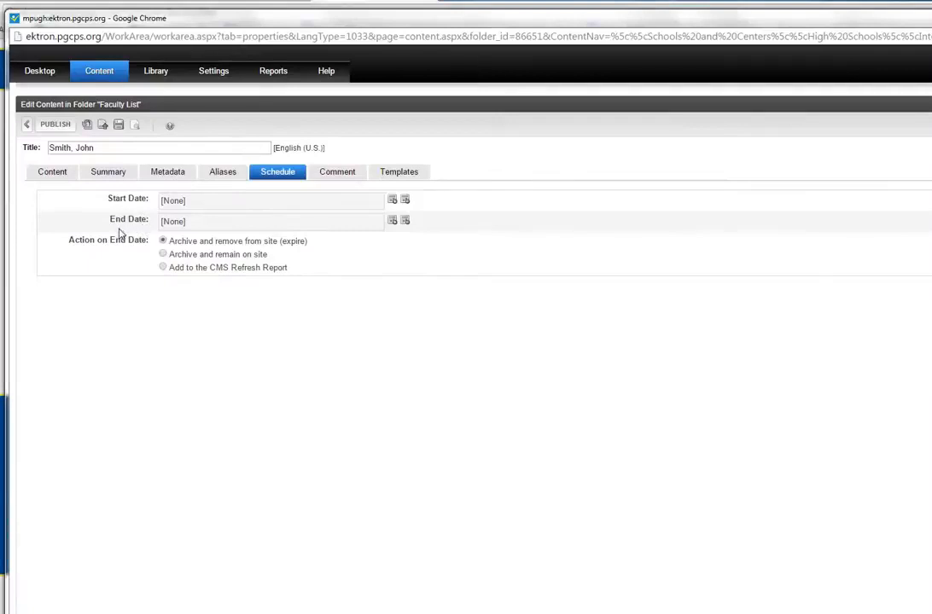
mouse_move(393, 225)
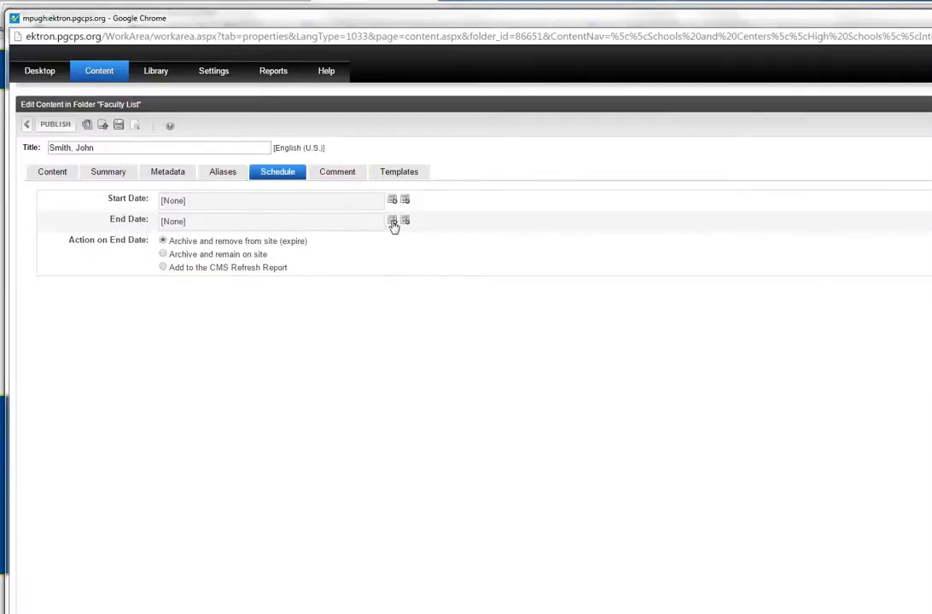
mouse_move(392, 222)
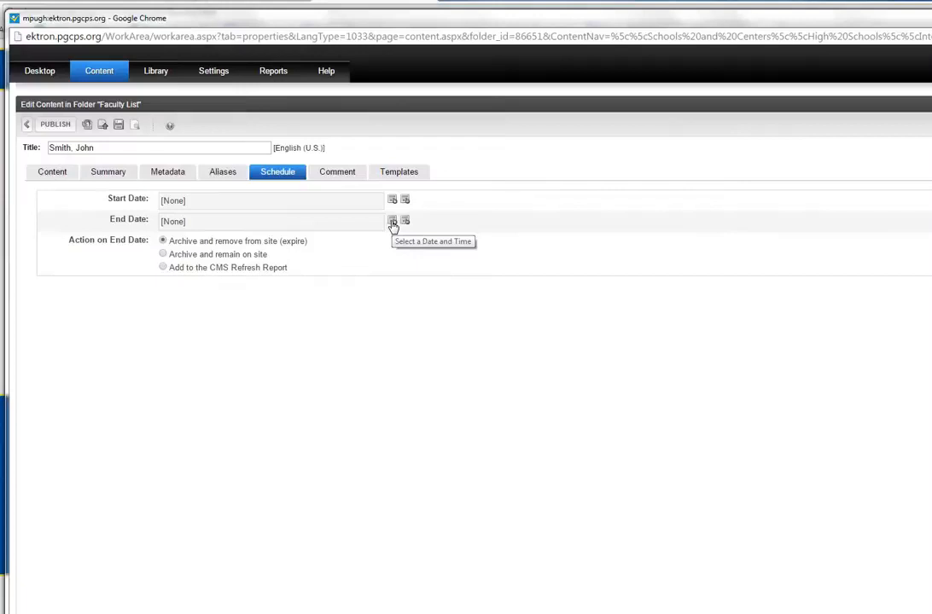
click(393, 222)
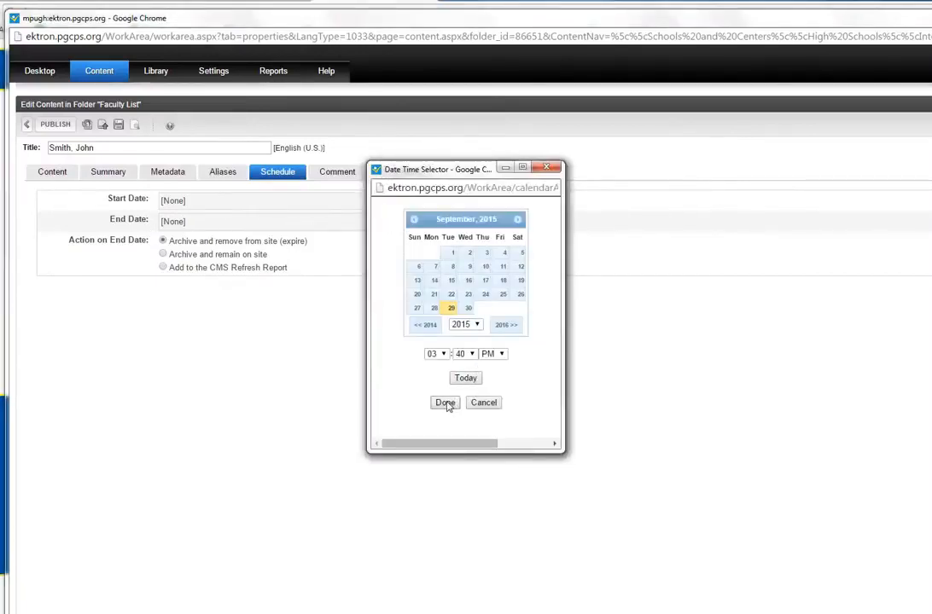
click(443, 403)
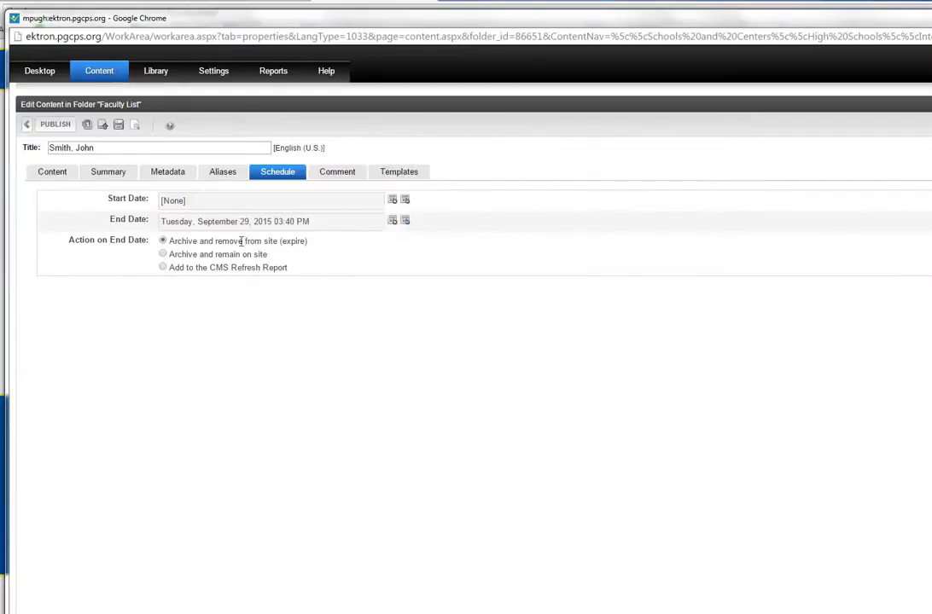
double_click(208, 240)
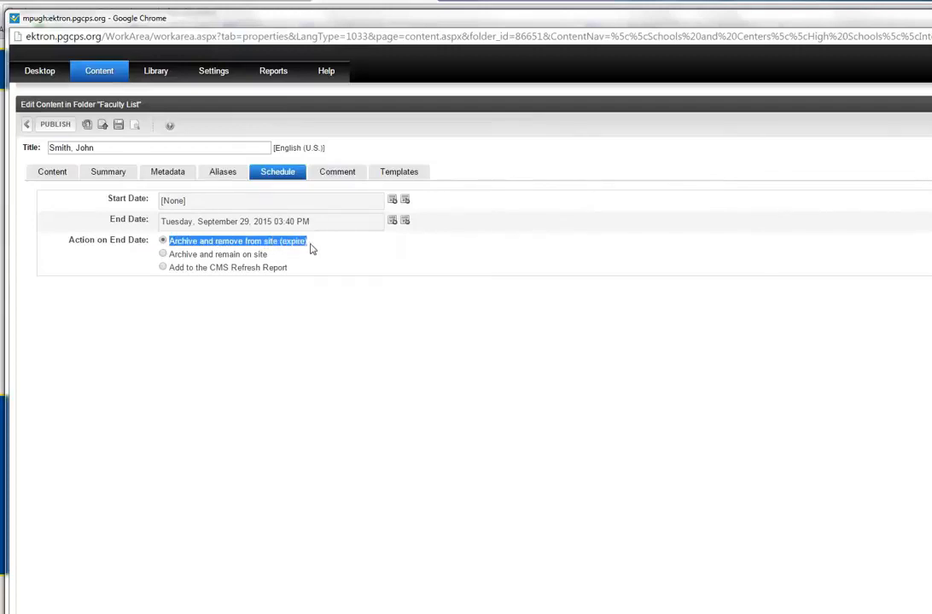
mouse_move(270, 188)
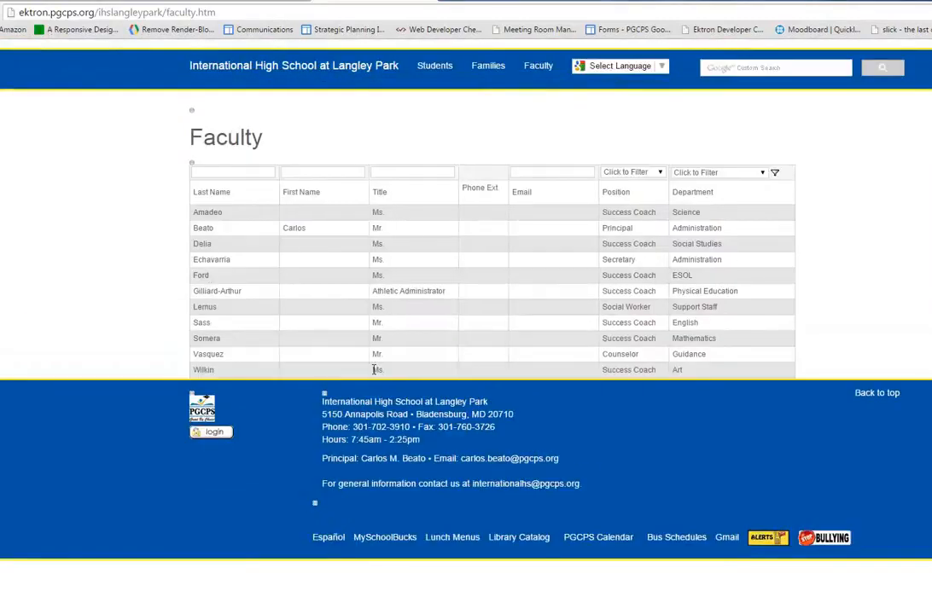
mouse_move(121, 242)
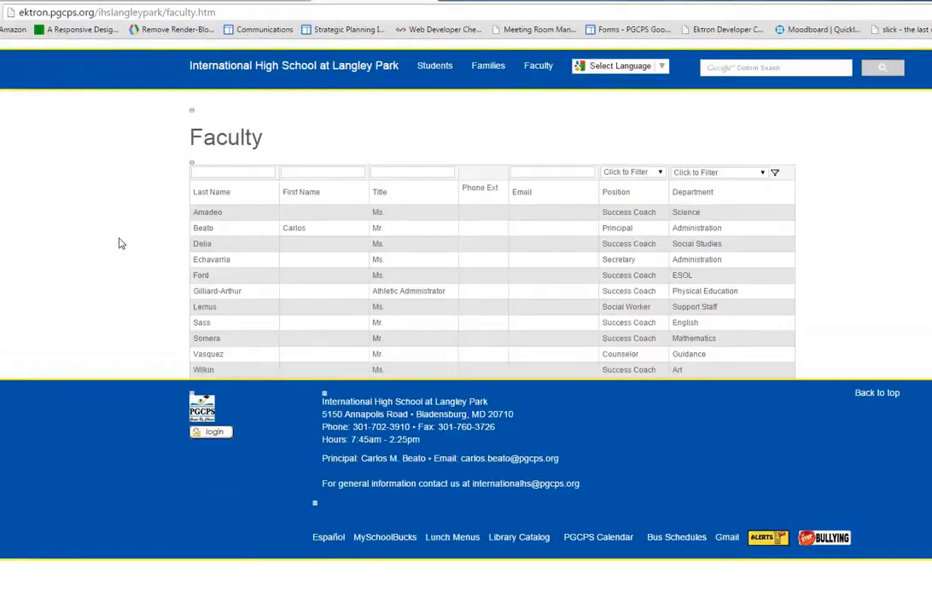